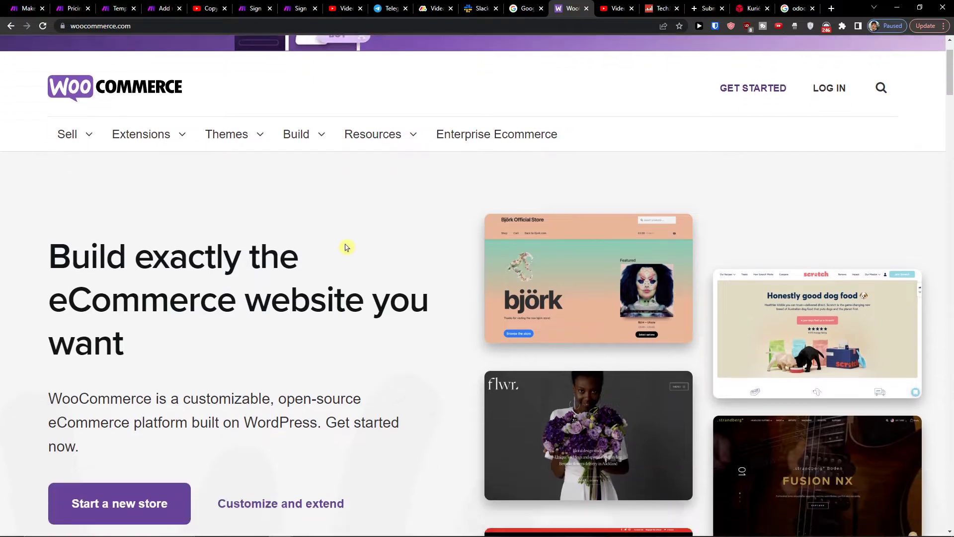
{"action": "mouse_move", "coordinate": [355, 251]}
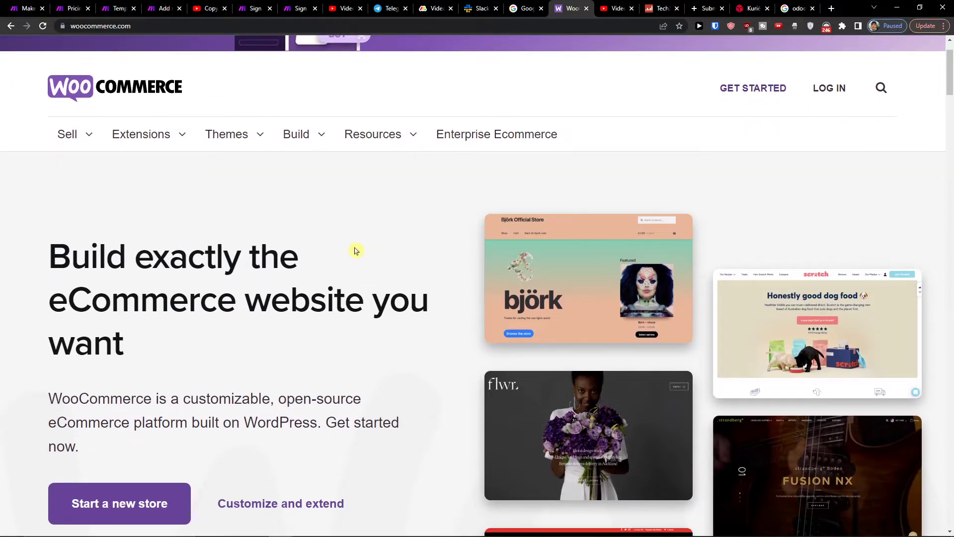
Step: Scroll the WooCommerce homepage, then go to the YouTube description with the Make.com signup link
{"action": "scroll", "scroll_direction": "down", "scroll_amount": 3}
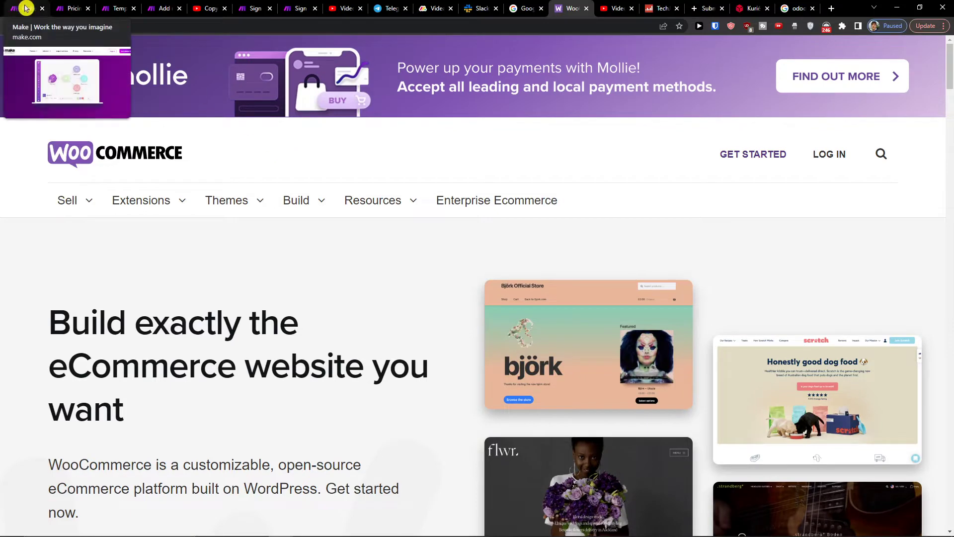
{"action": "left_click", "coordinate": [209, 8]}
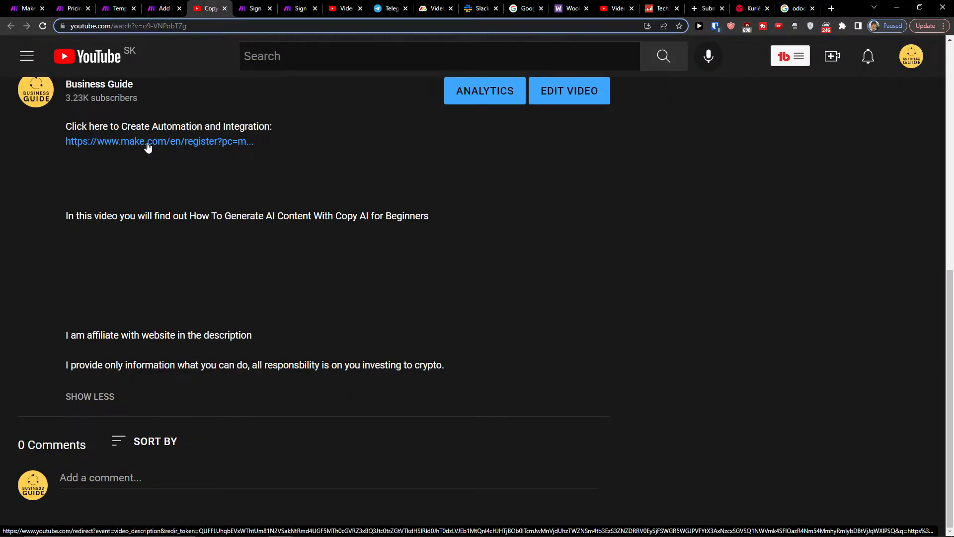
Step: Look over the Make sign-up form, then return to the signed-in Make templates workspace
{"action": "left_click", "coordinate": [159, 141]}
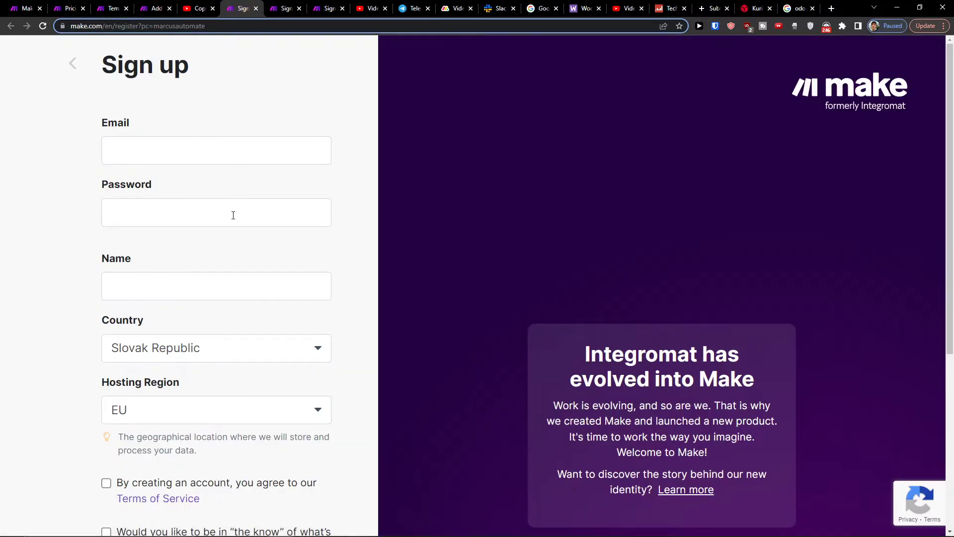
{"action": "scroll", "scroll_direction": "down", "scroll_amount": 3}
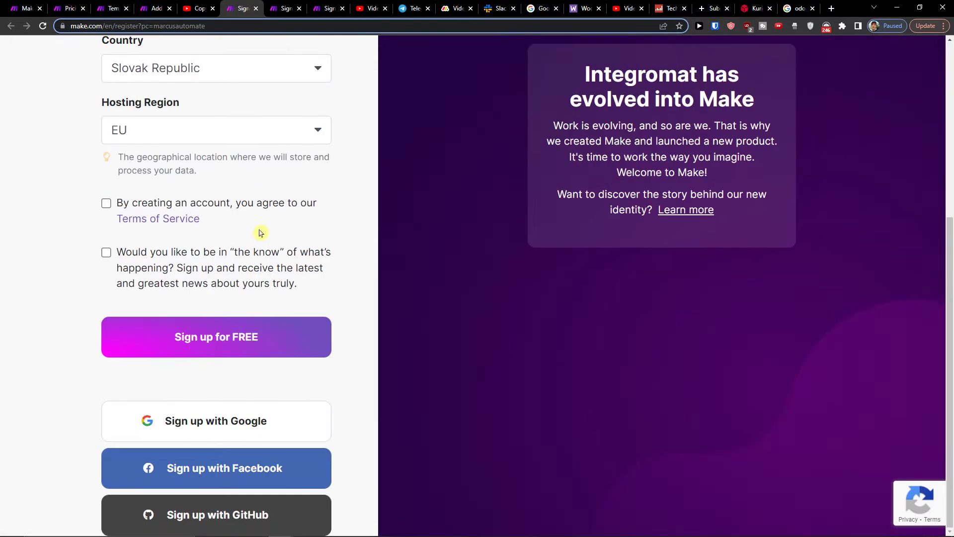
{"action": "left_click", "coordinate": [24, 8]}
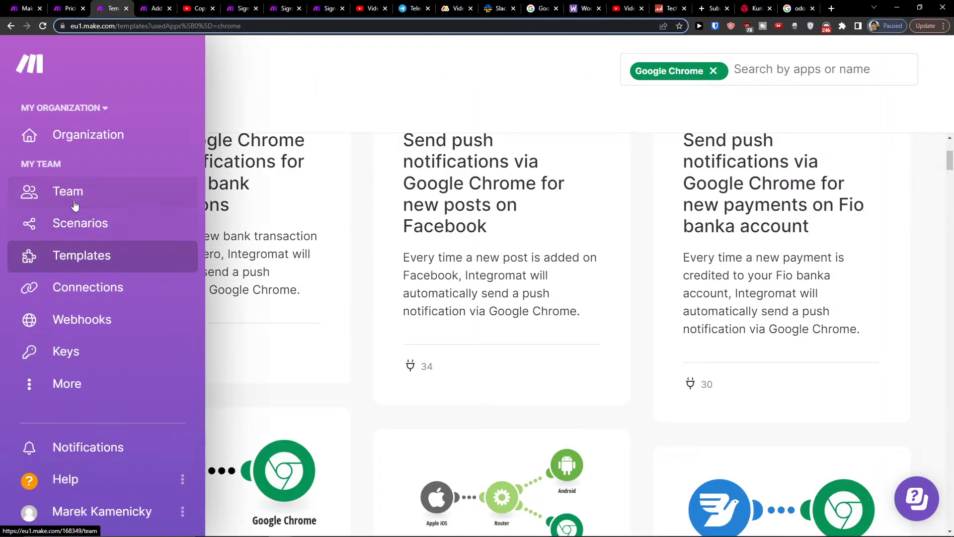
{"action": "mouse_move", "coordinate": [68, 191]}
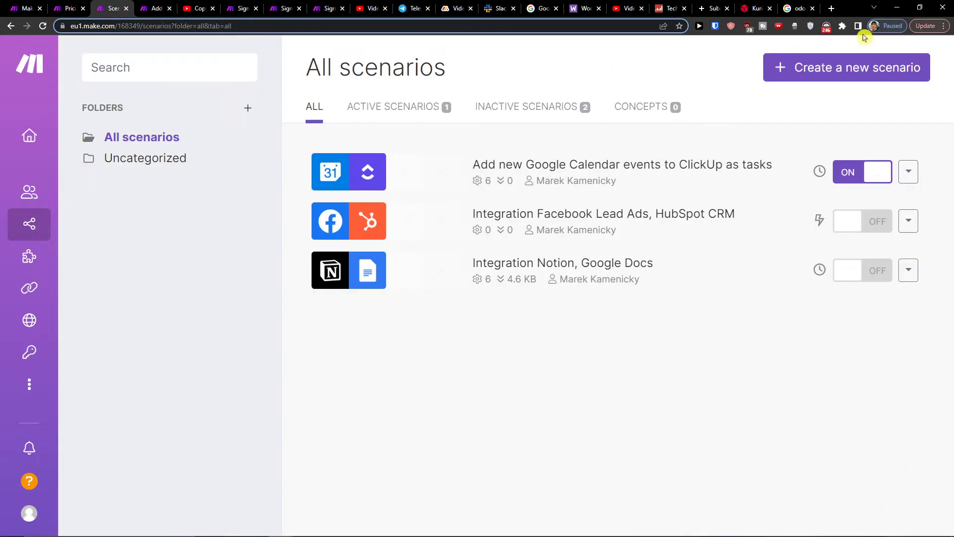
{"action": "mouse_move", "coordinate": [825, 76]}
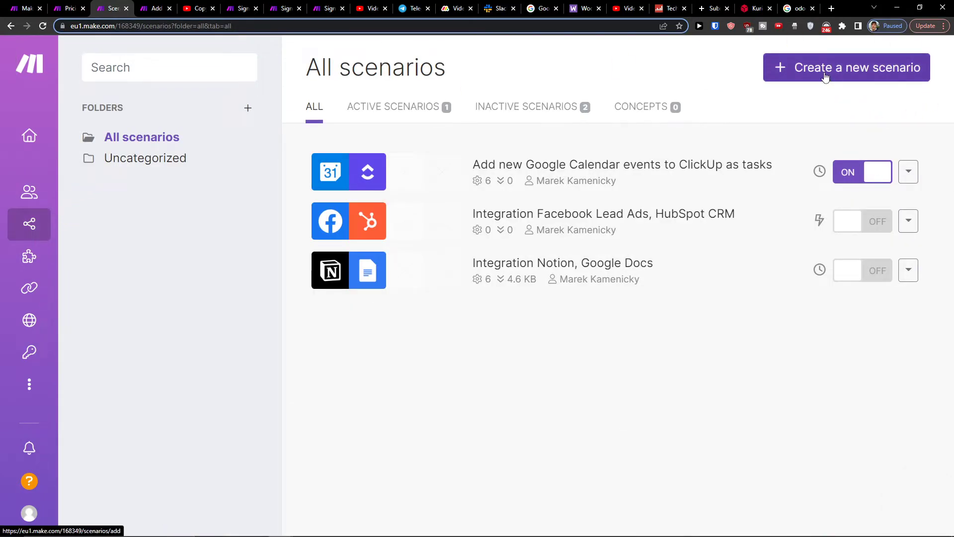
Step: Create a new, empty scenario from the Scenarios list
{"action": "left_click", "coordinate": [845, 67]}
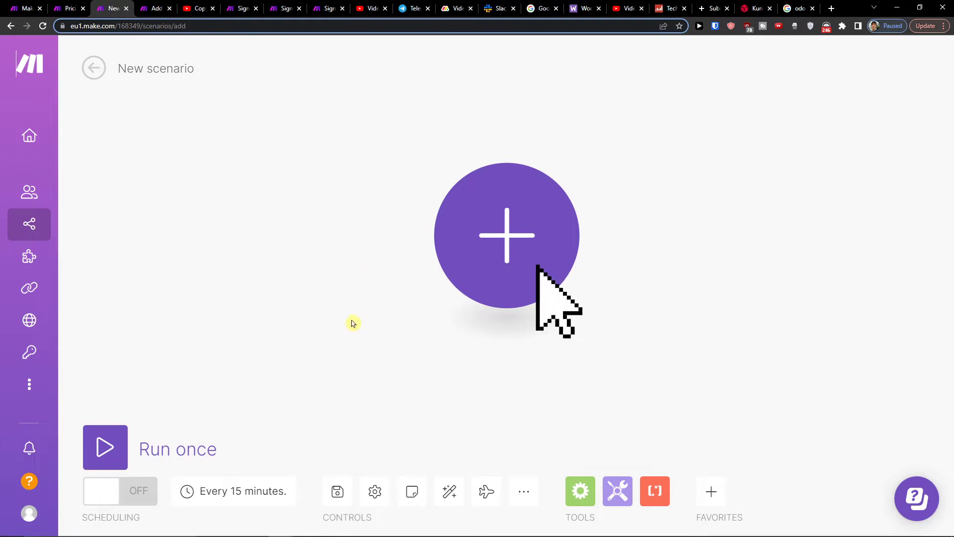
Step: Add a WooCommerce New Event trigger via a 'wooc' search, leaving its webhook unset
{"action": "left_click", "coordinate": [506, 236]}
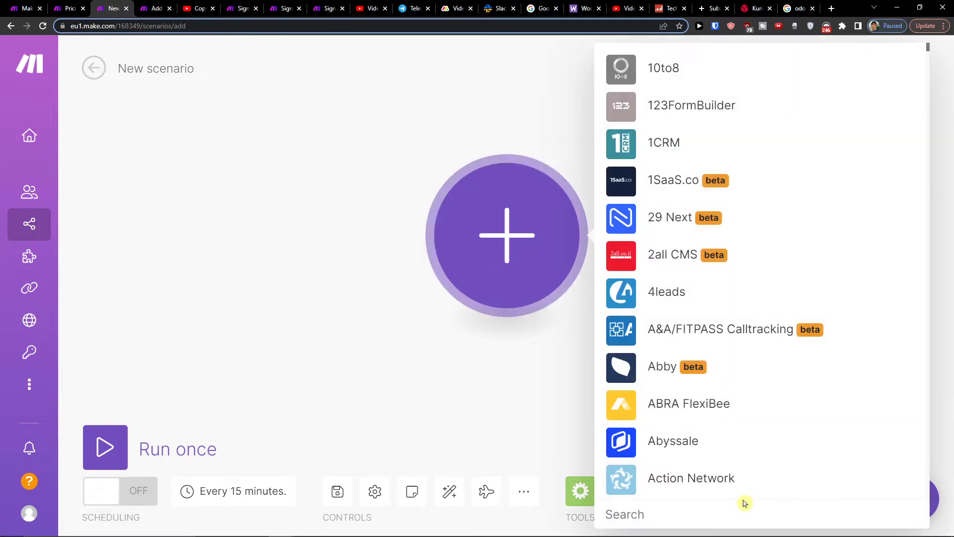
{"action": "type", "text": "wooc"}
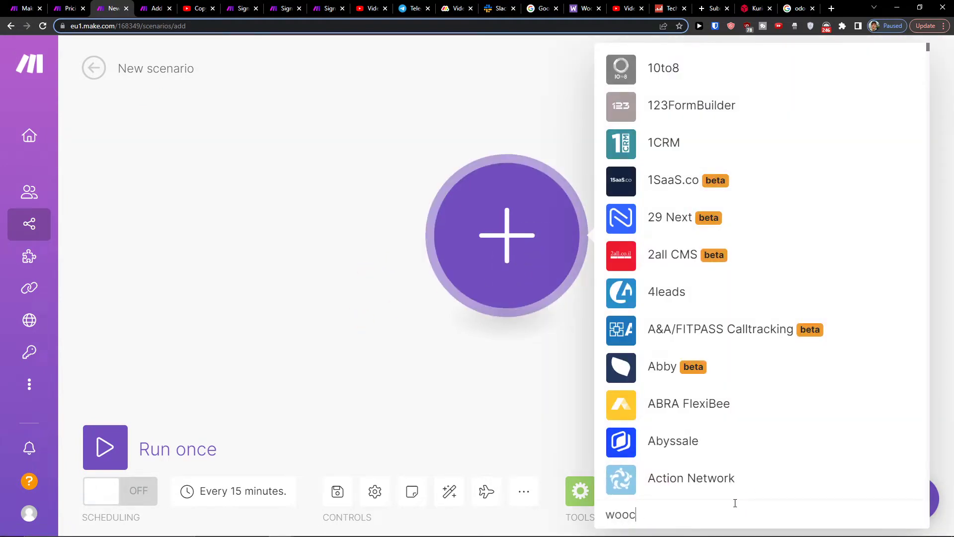
{"action": "type", "text": "wooc"}
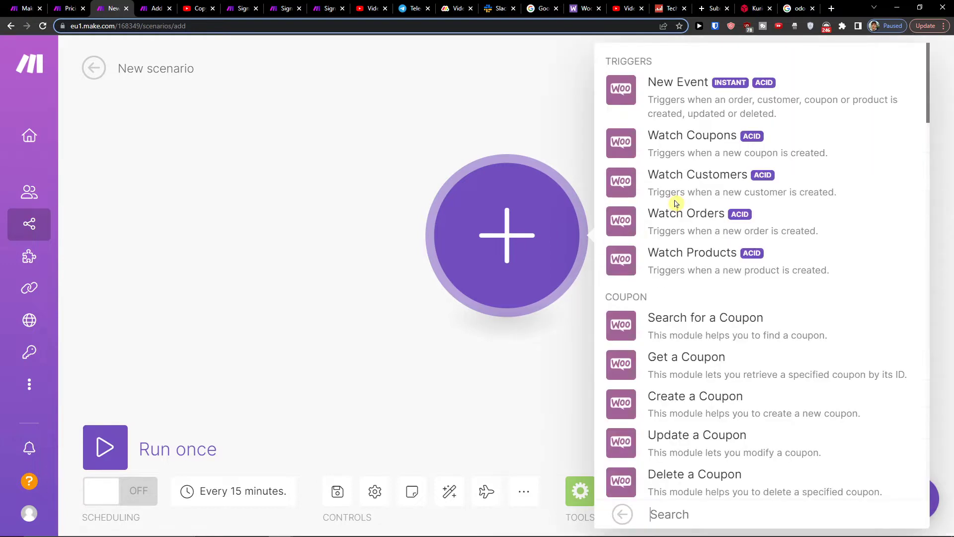
{"action": "mouse_move", "coordinate": [704, 109]}
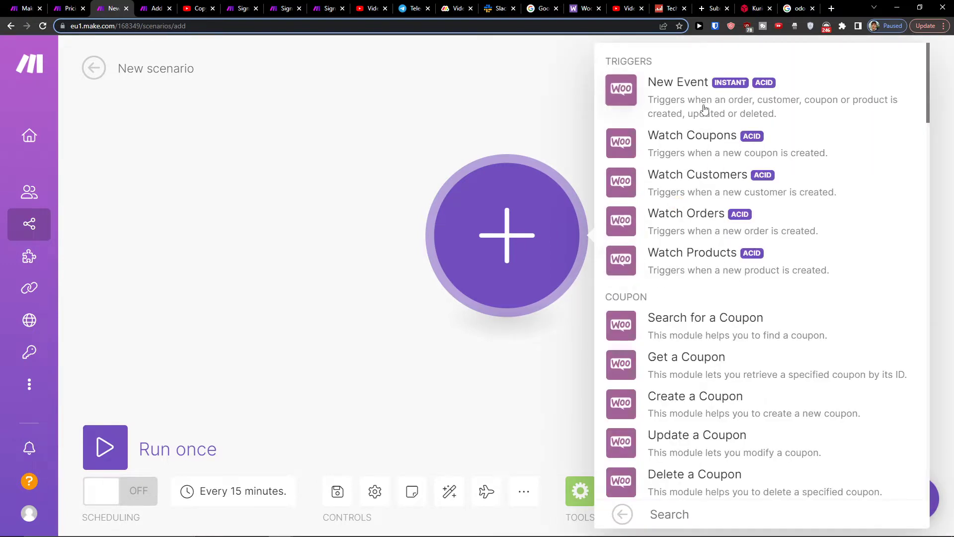
{"action": "scroll", "scroll_direction": "down", "scroll_amount": 3}
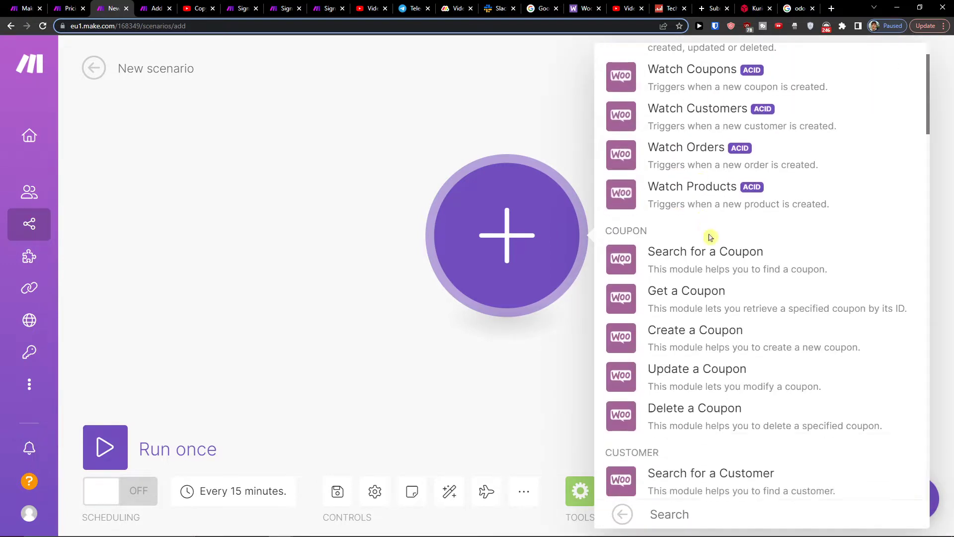
{"action": "scroll", "scroll_direction": "down", "scroll_amount": 3}
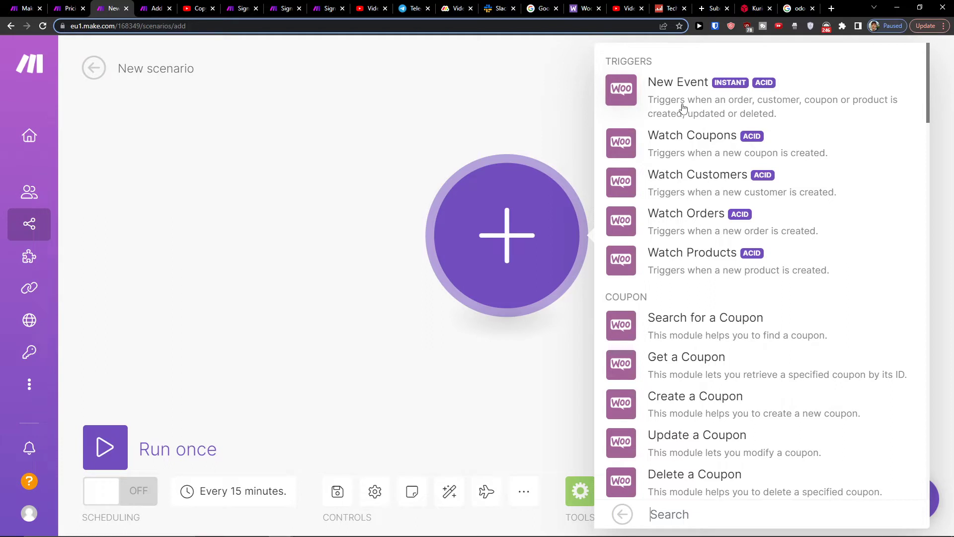
{"action": "left_click", "coordinate": [678, 82]}
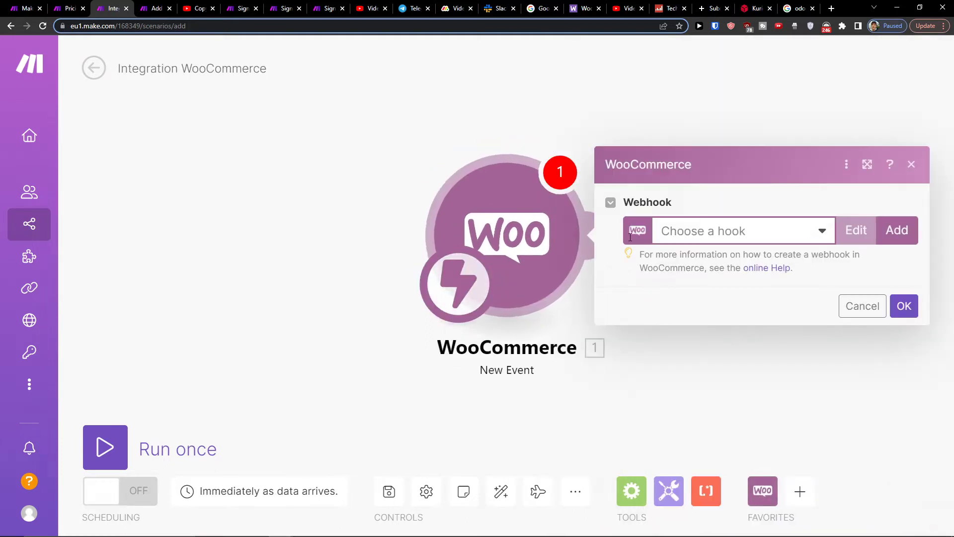
{"action": "left_click", "coordinate": [862, 306]}
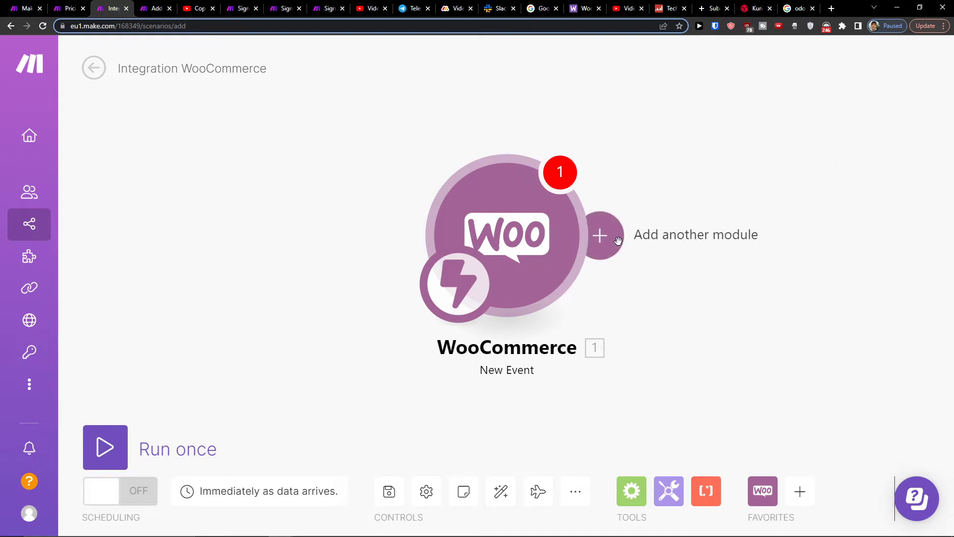
Step: Add a second module, search 'zoho' and browse Zoho Inventory's action list
{"action": "left_click", "coordinate": [600, 235]}
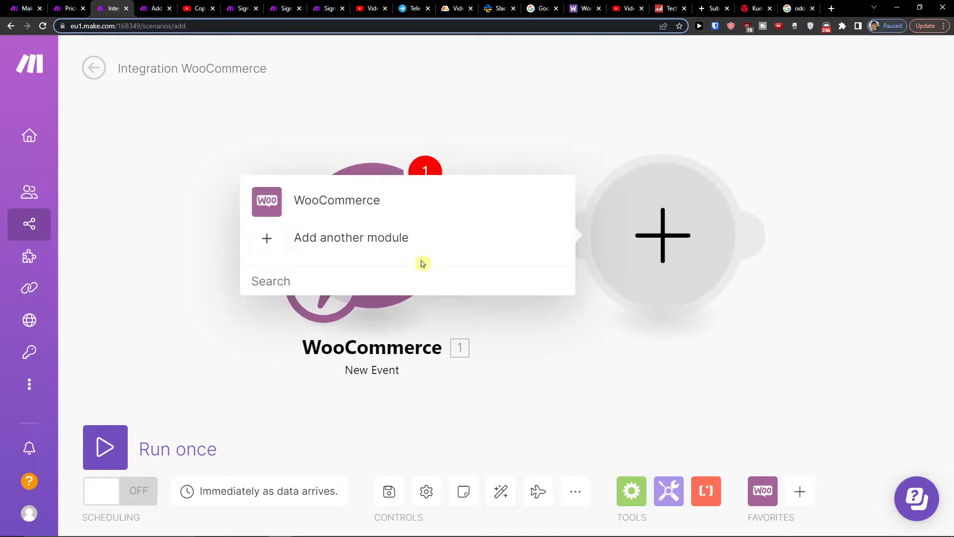
{"action": "type", "text": "z"}
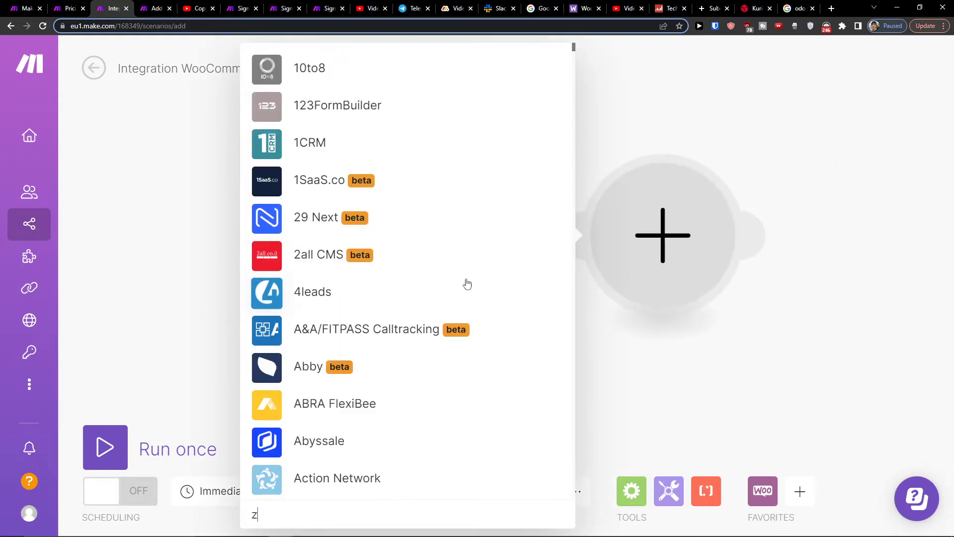
{"action": "type", "text": "oho"}
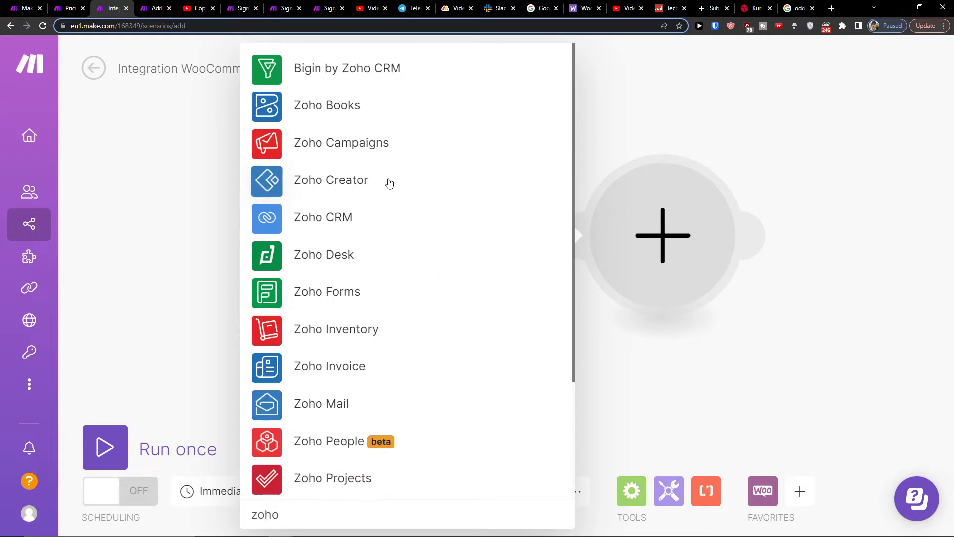
{"action": "mouse_move", "coordinate": [350, 124]}
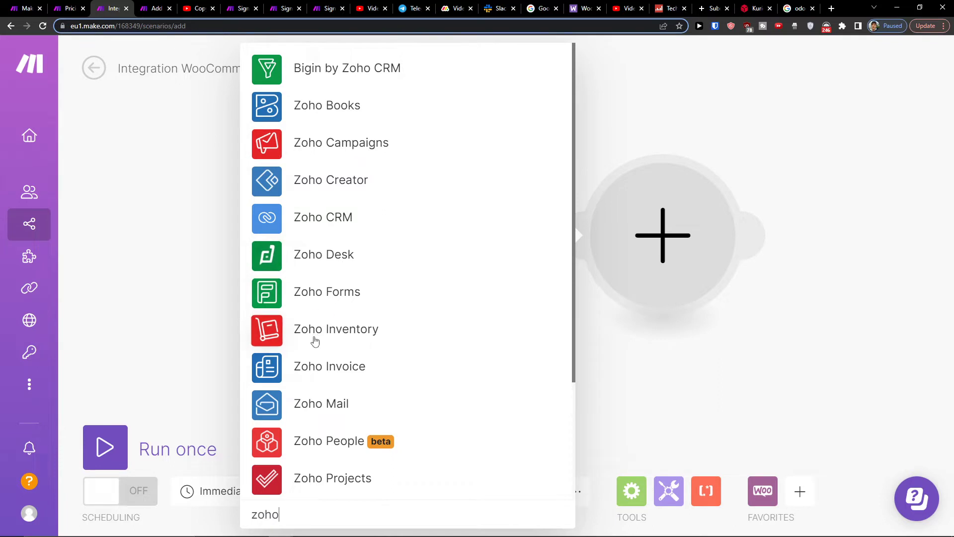
{"action": "left_click", "coordinate": [335, 329]}
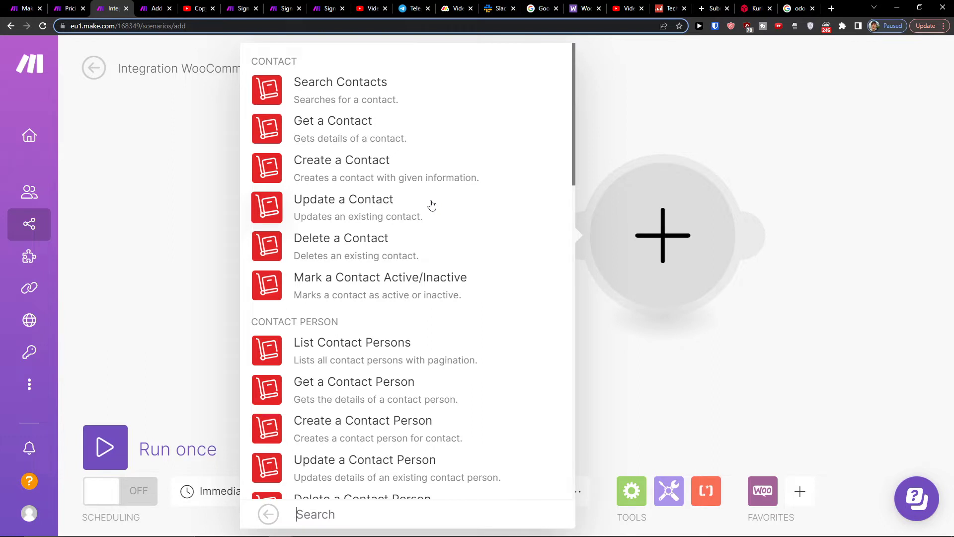
{"action": "scroll", "scroll_direction": "down", "scroll_amount": 3}
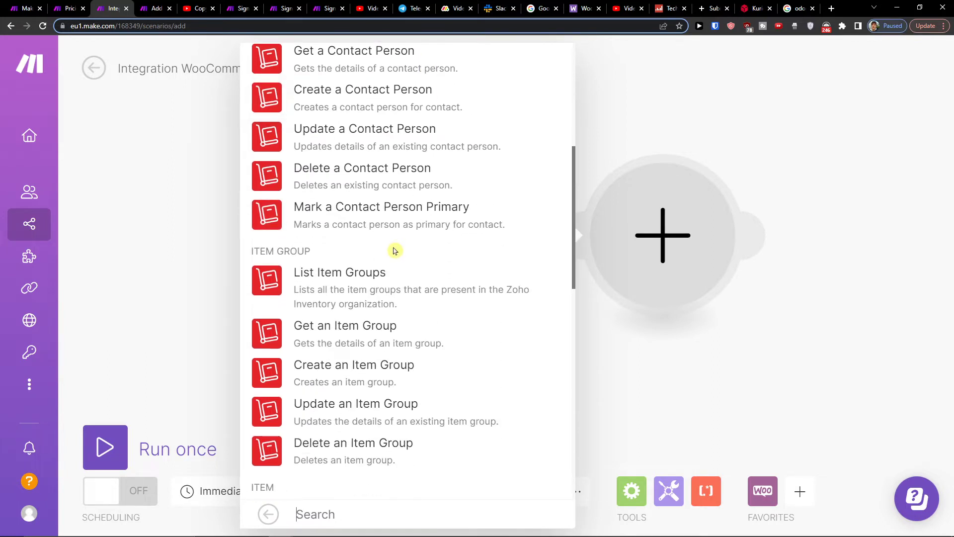
{"action": "scroll", "scroll_direction": "down", "scroll_amount": 3}
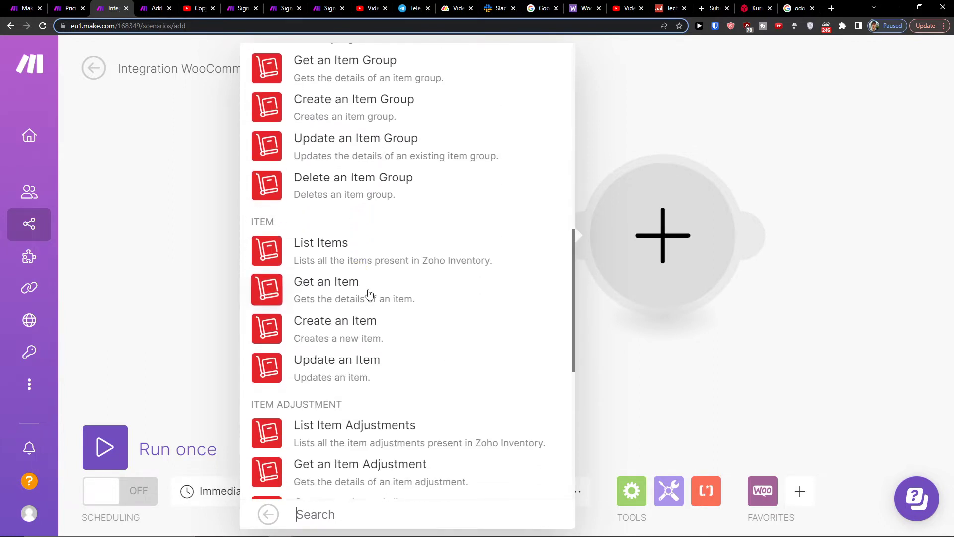
{"action": "scroll", "scroll_direction": "down", "scroll_amount": 3}
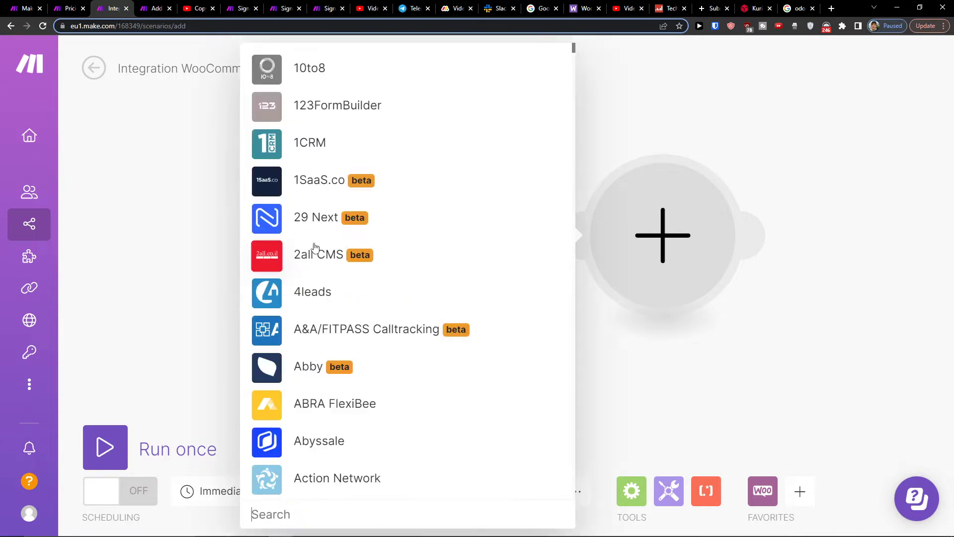
Step: Search 'zoho' again and list Zoho CRM's object, attachment and API-call actions
{"action": "type", "text": "zoho"}
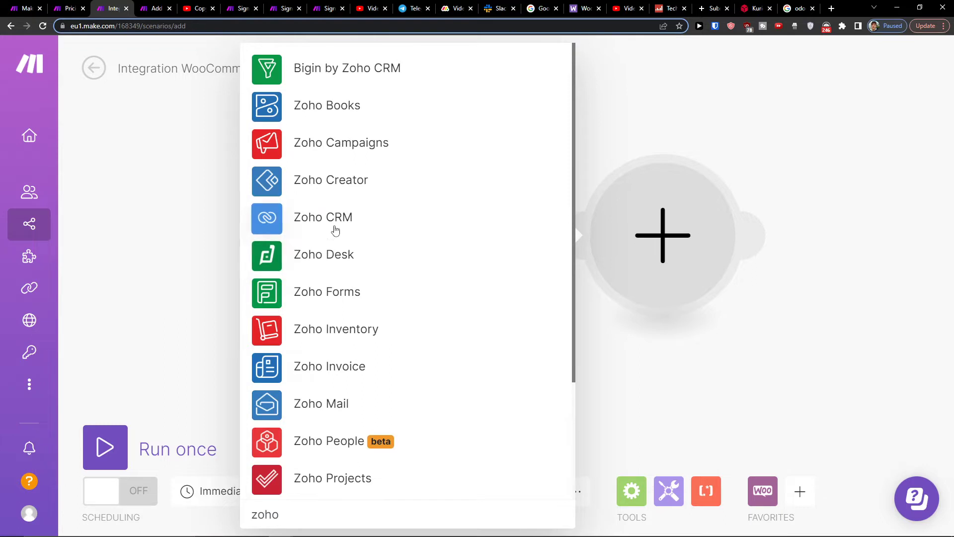
{"action": "left_click", "coordinate": [323, 217]}
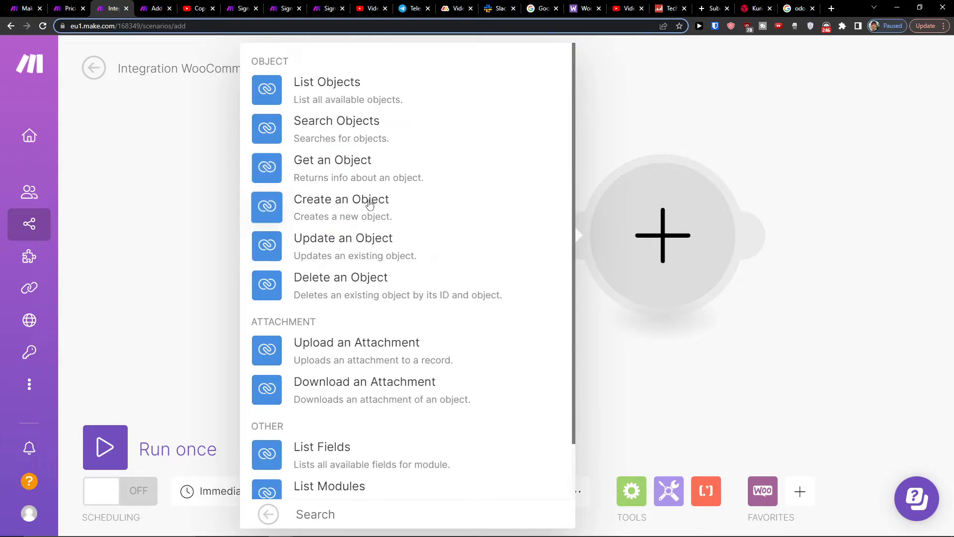
{"action": "scroll", "scroll_direction": "down", "scroll_amount": 3}
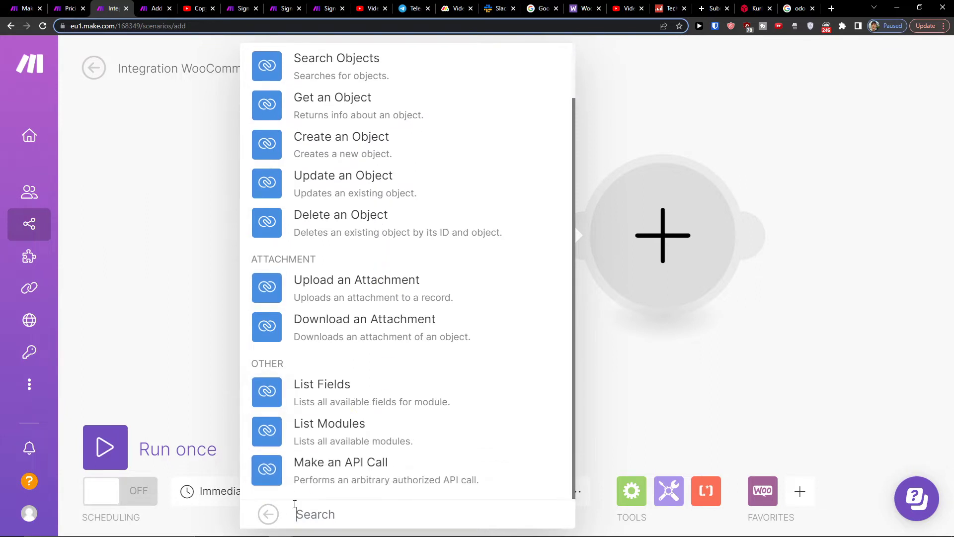
Step: Add Zoho Books 'Create a Sales Order' after the trigger, leaving its connection unset
{"action": "left_click", "coordinate": [268, 514]}
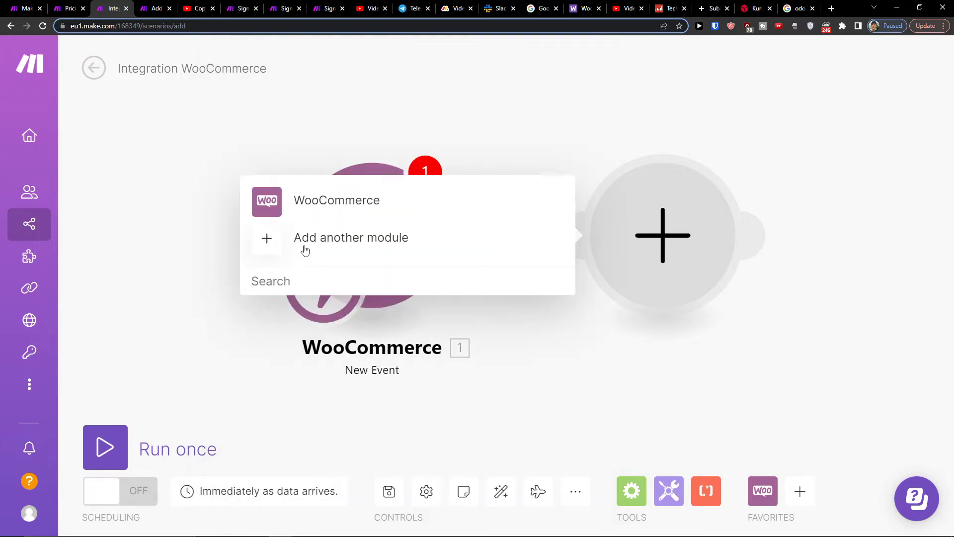
{"action": "type", "text": "zoho"}
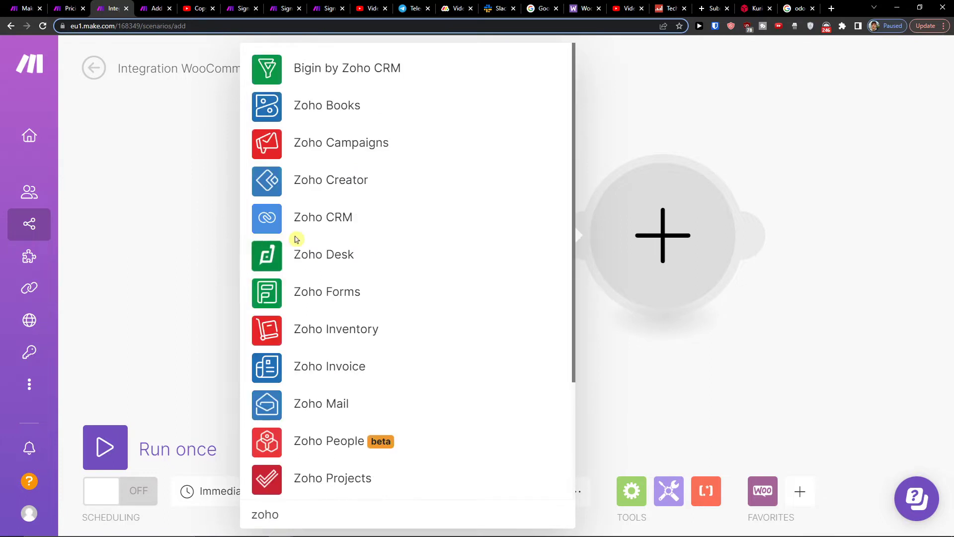
{"action": "mouse_move", "coordinate": [368, 137]}
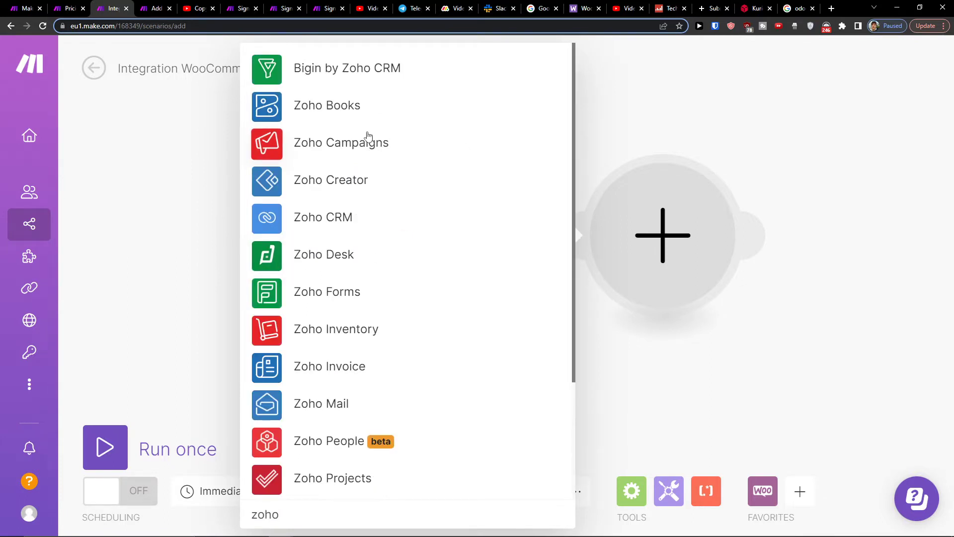
{"action": "left_click", "coordinate": [327, 104]}
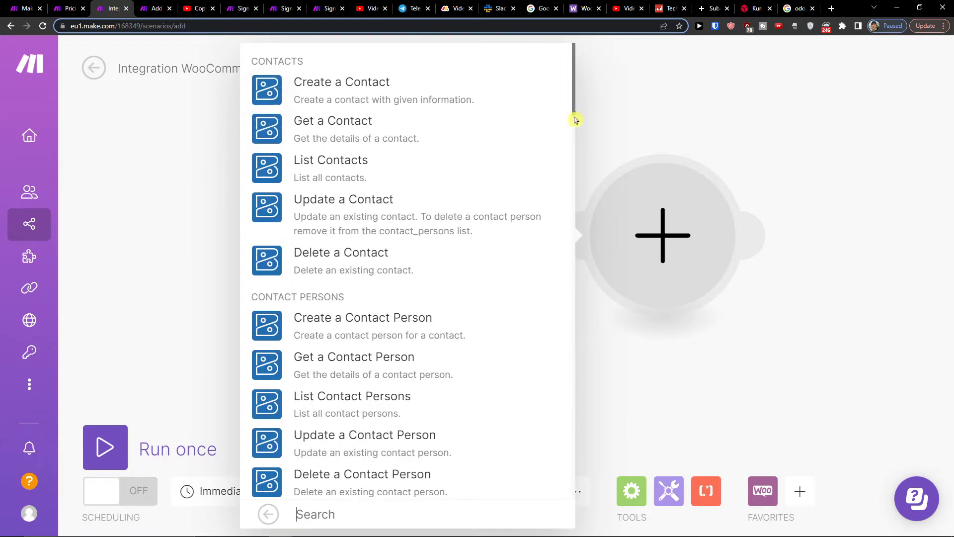
{"action": "mouse_move", "coordinate": [448, 121]}
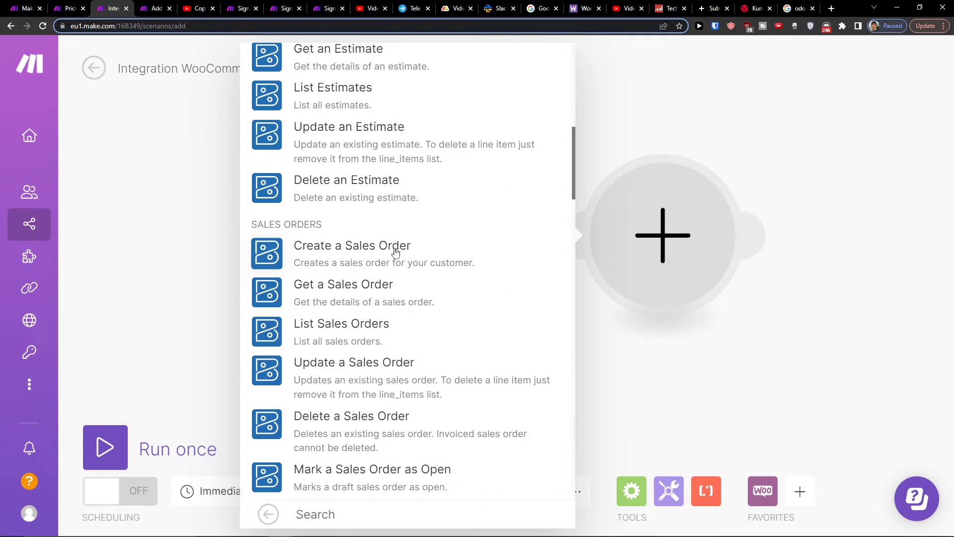
{"action": "mouse_move", "coordinate": [394, 255]}
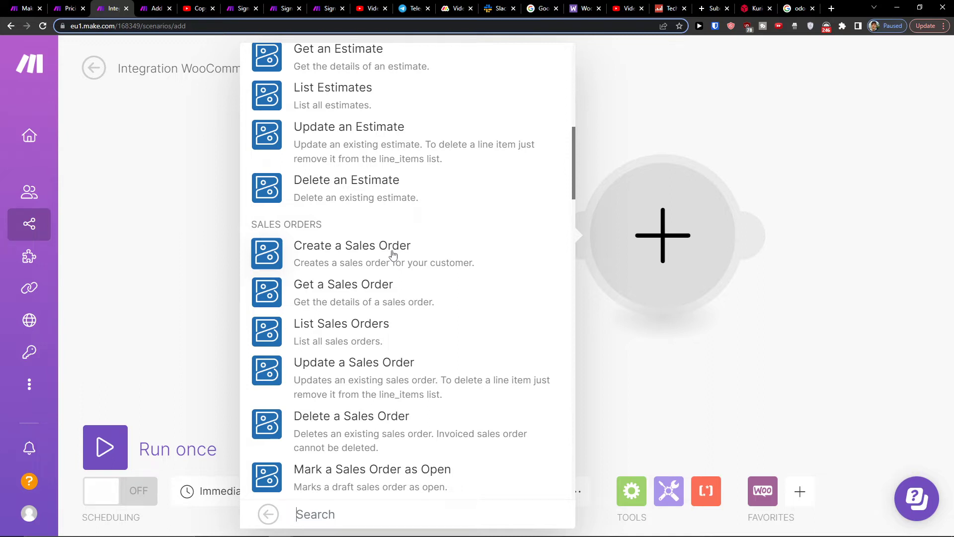
{"action": "left_click", "coordinate": [352, 245]}
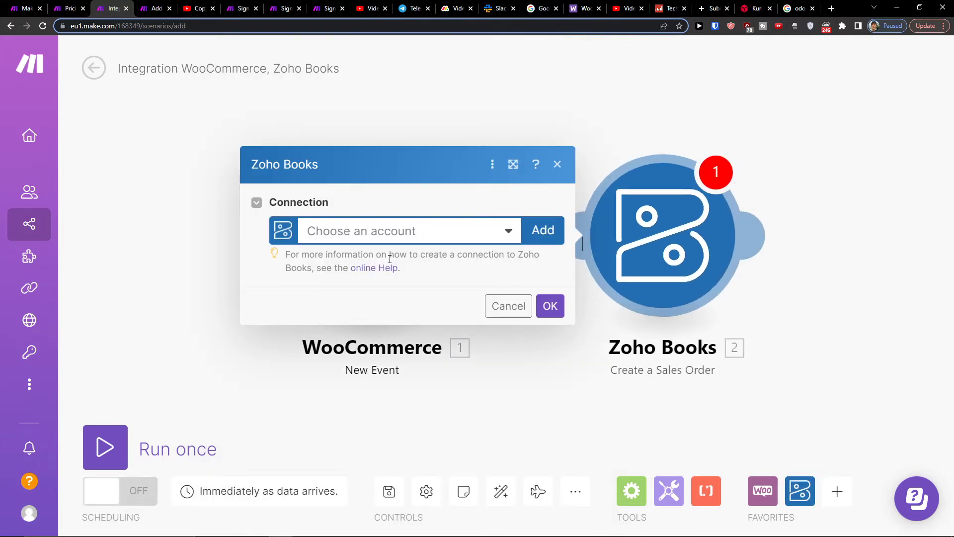
{"action": "left_click", "coordinate": [508, 306]}
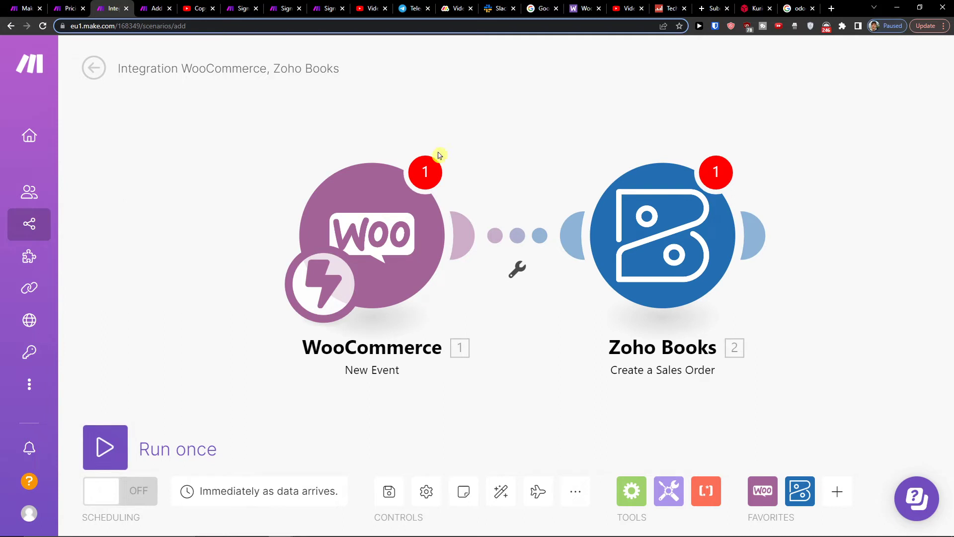
Step: Attempt to save, triggering empty-value warnings, then go to the Templates gallery
{"action": "left_click", "coordinate": [389, 491]}
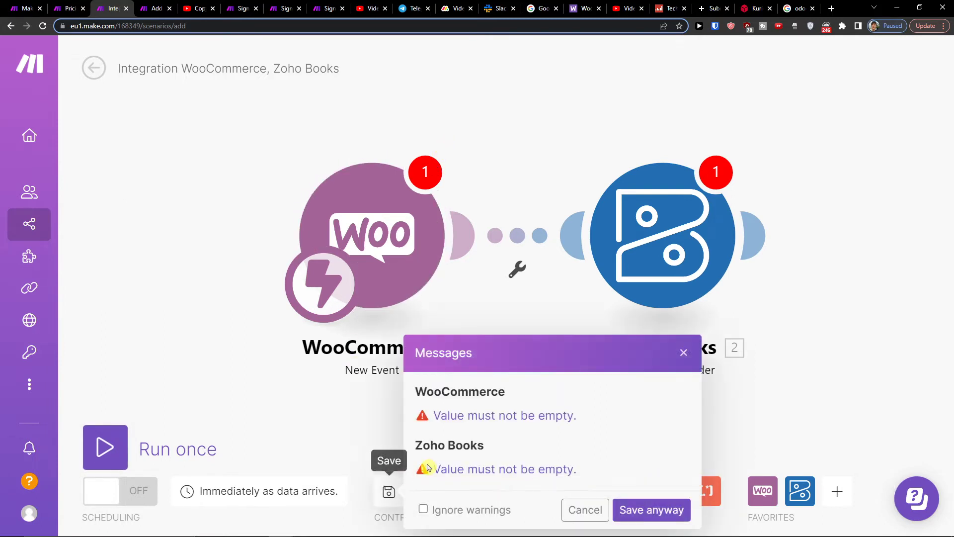
{"action": "left_click", "coordinate": [650, 509]}
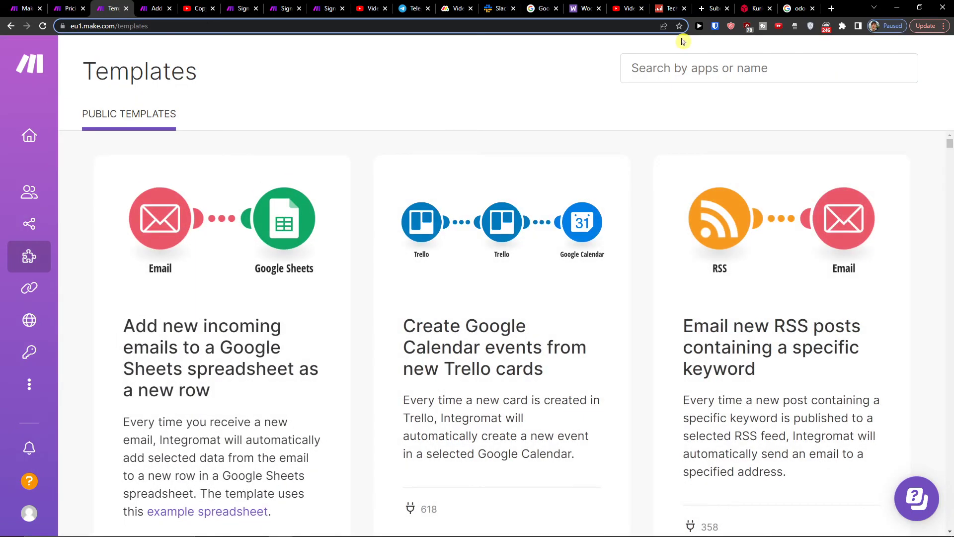
Step: Search templates for 'zoho crm', filter by Zoho CRM and scroll the results
{"action": "left_click", "coordinate": [767, 68]}
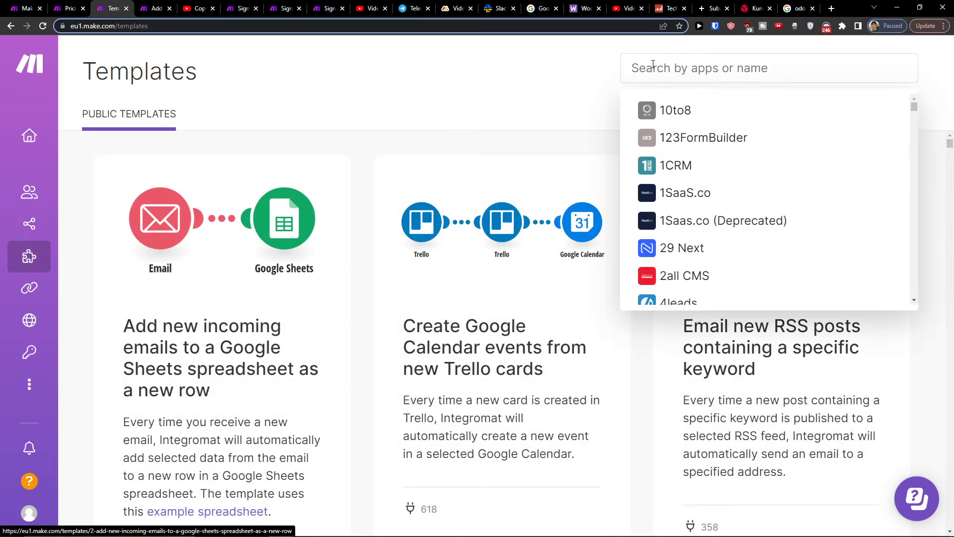
{"action": "type", "text": "zoho crm"}
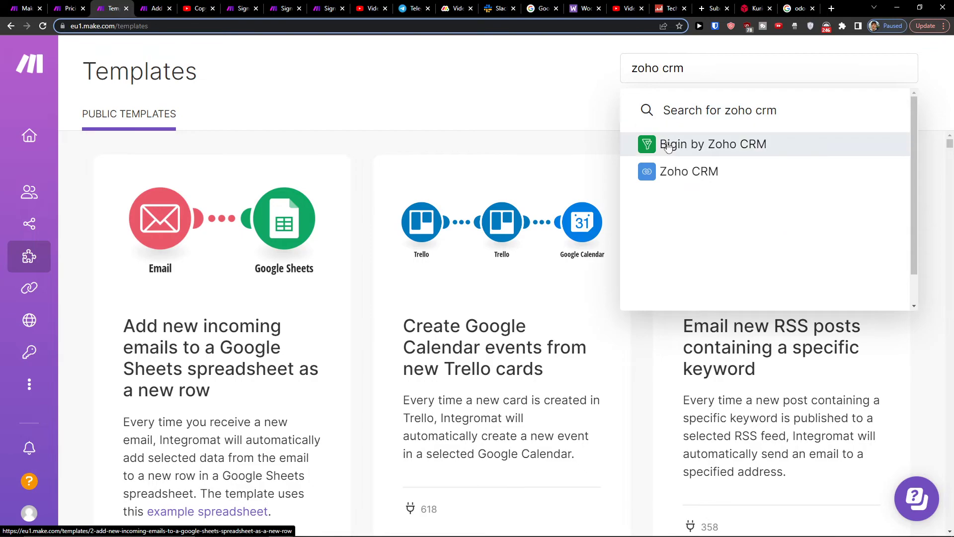
{"action": "left_click", "coordinate": [688, 171]}
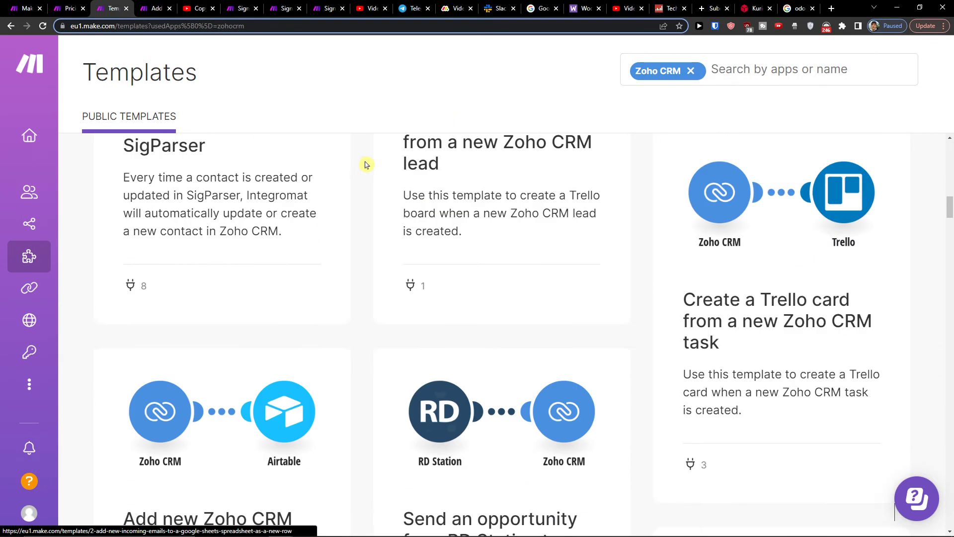
{"action": "scroll", "scroll_direction": "down", "scroll_amount": 3}
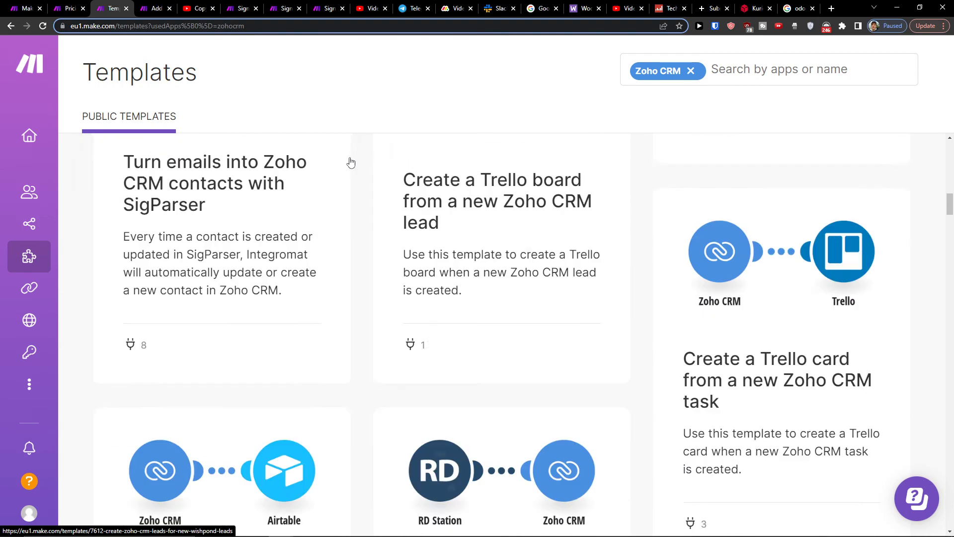